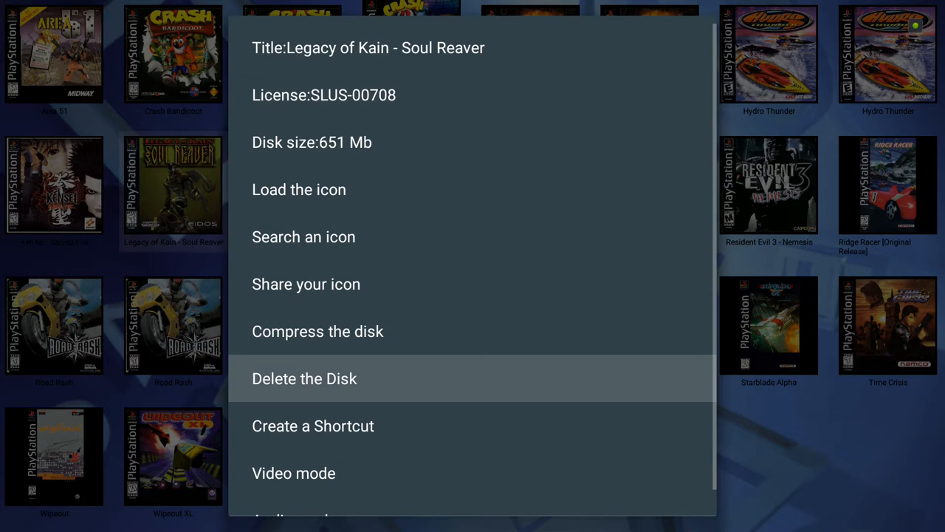
Step: Scroll Soul Reaver's context menu and open Video mode, with OpenGL high definition chosen
scroll("down", 3)
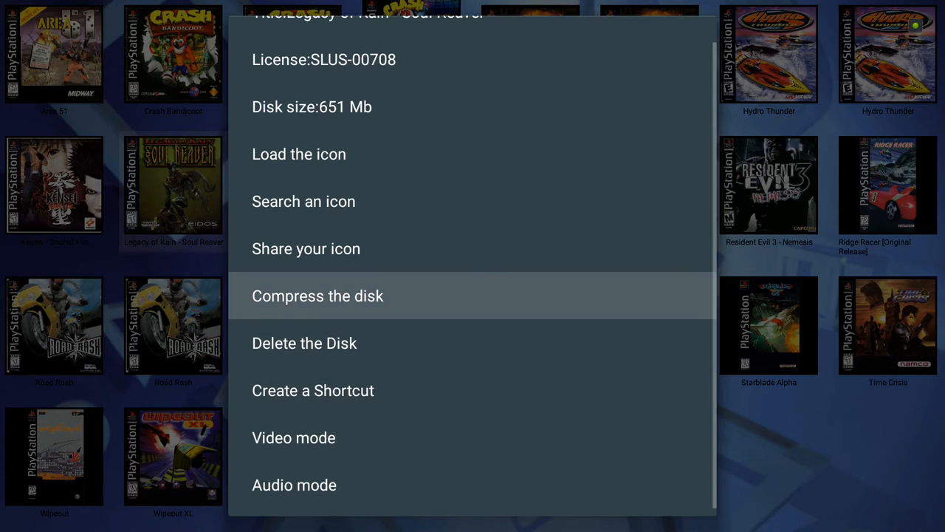
mouse_move(304, 201)
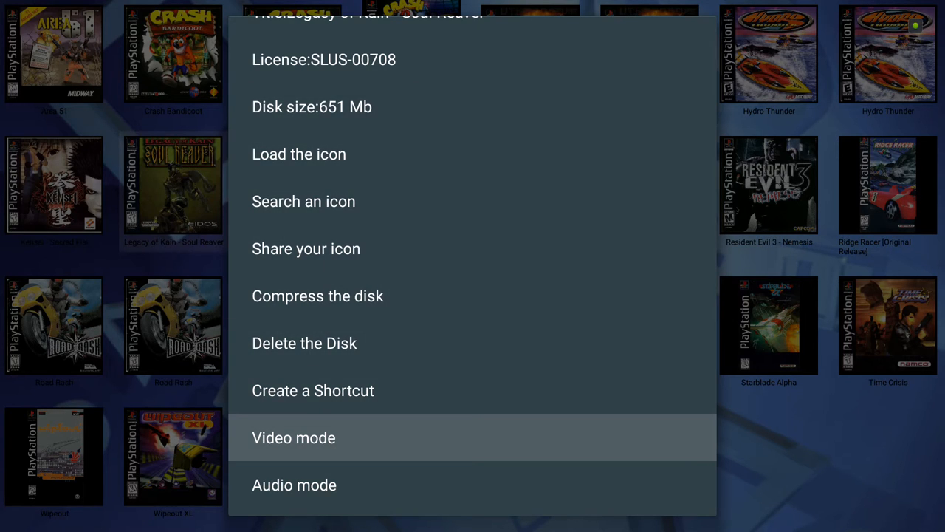
left_click(293, 437)
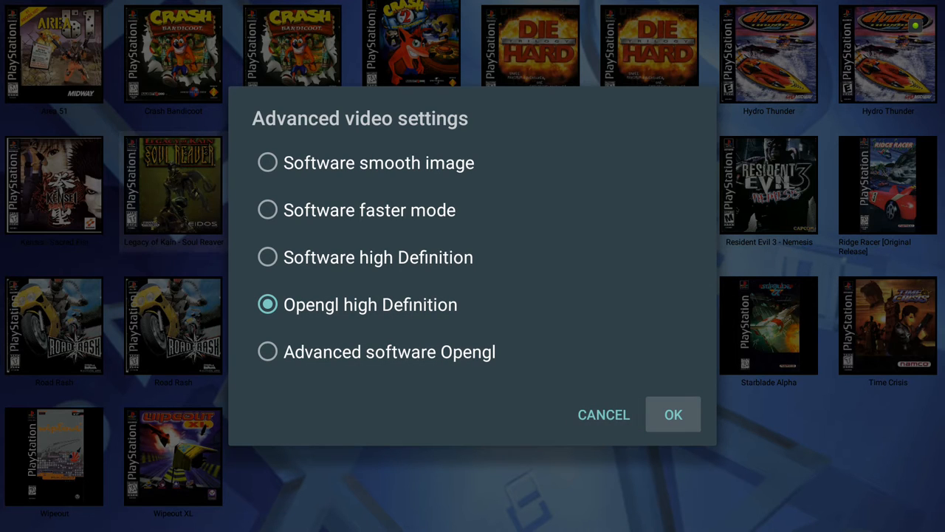
Step: Confirm OpenGL high definition, launch Soul Reaver, and open the in-game Settings
left_click(673, 414)
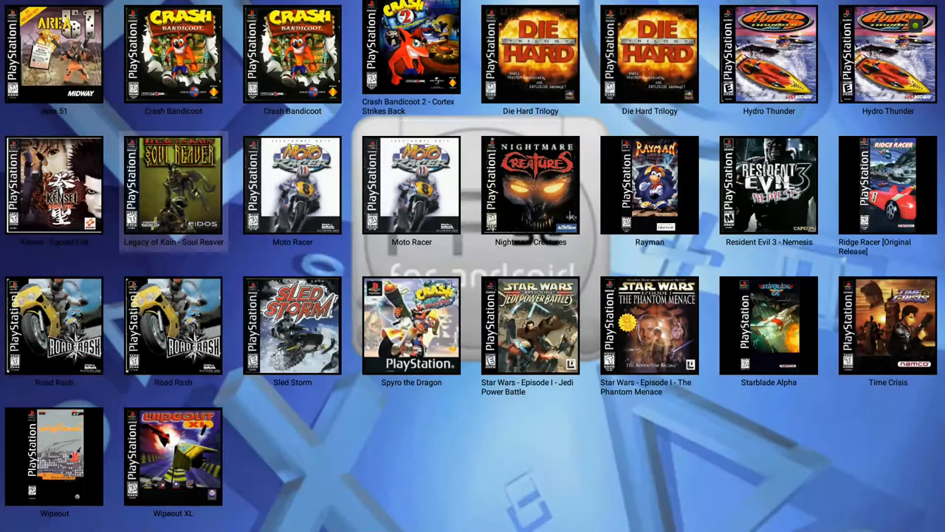
left_click(173, 185)
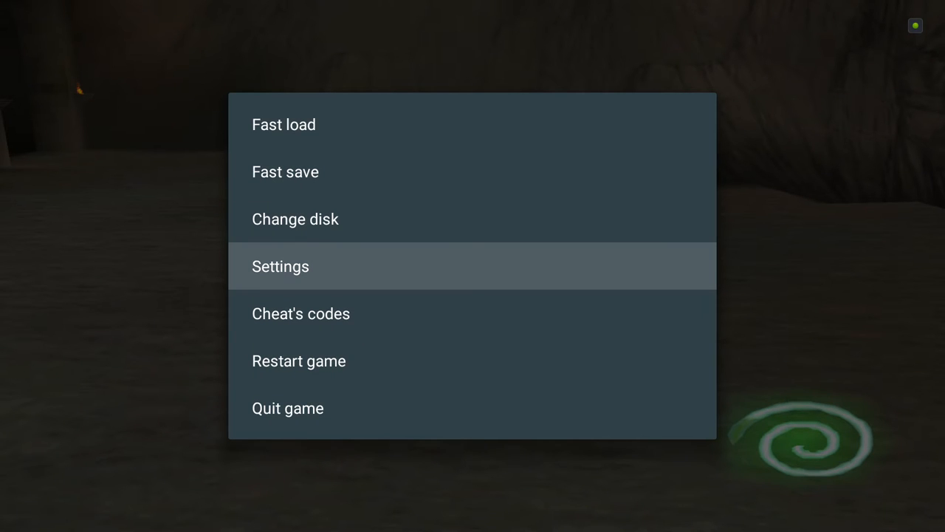
left_click(280, 266)
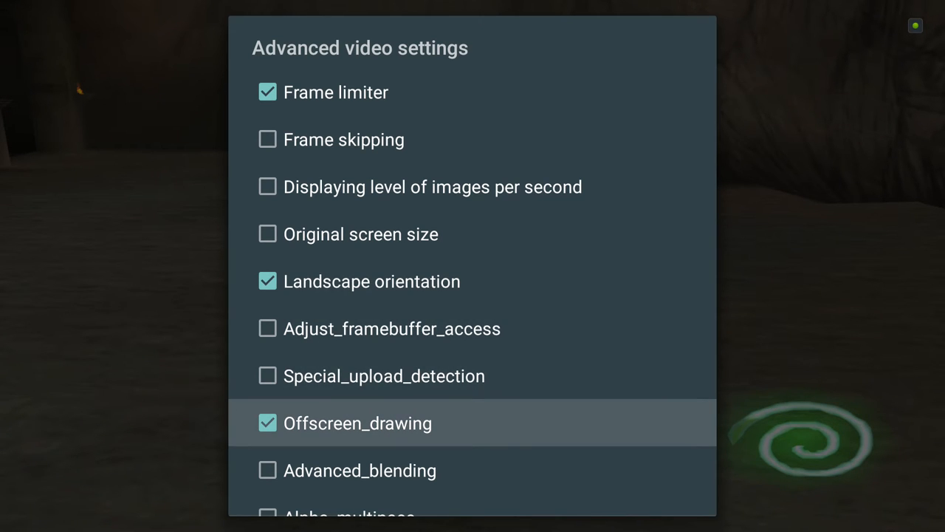
scroll("down", 3)
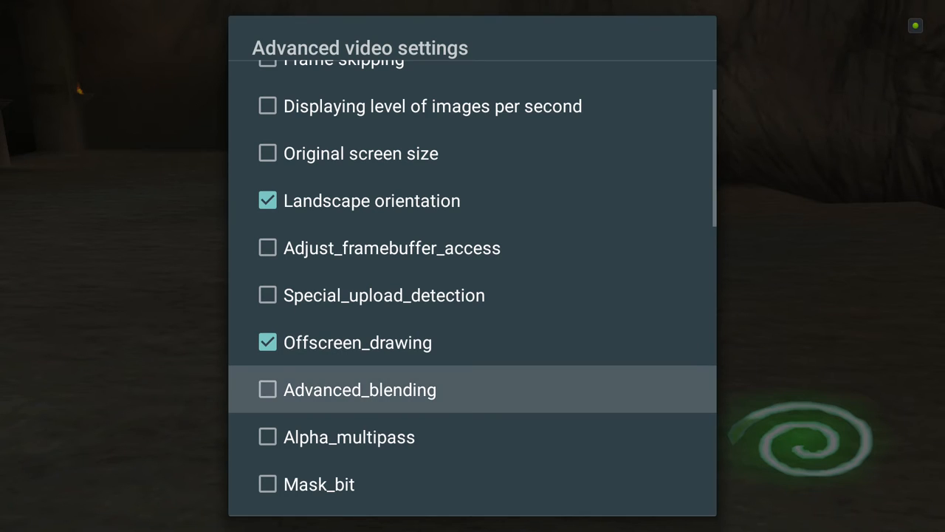
scroll("down", 3)
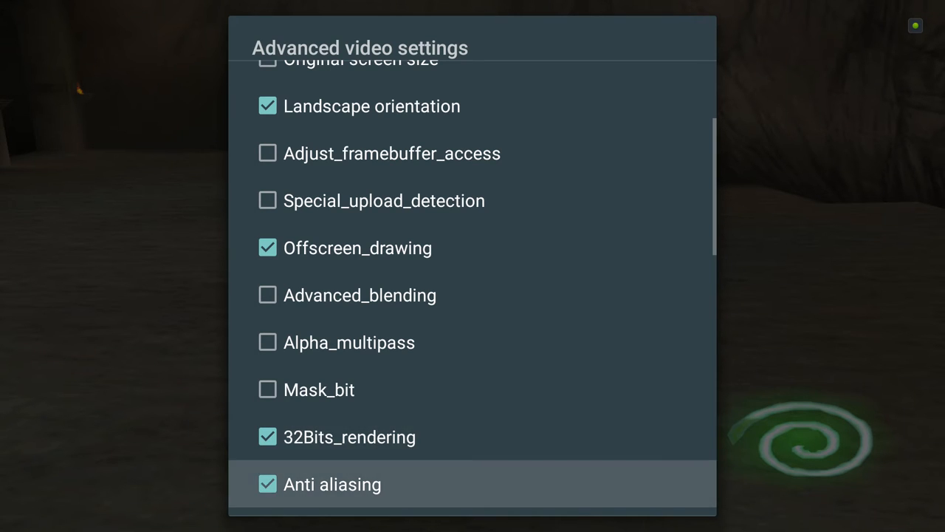
scroll("down", 3)
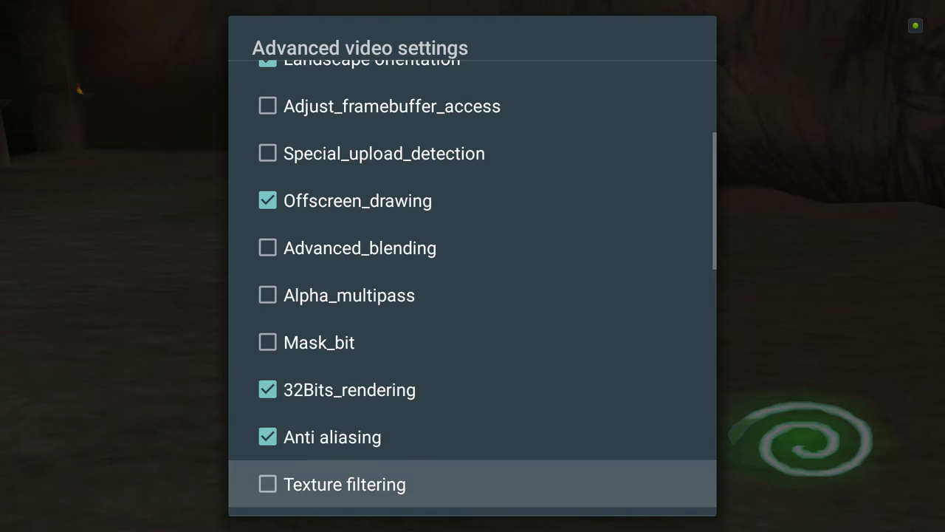
scroll("down", 3)
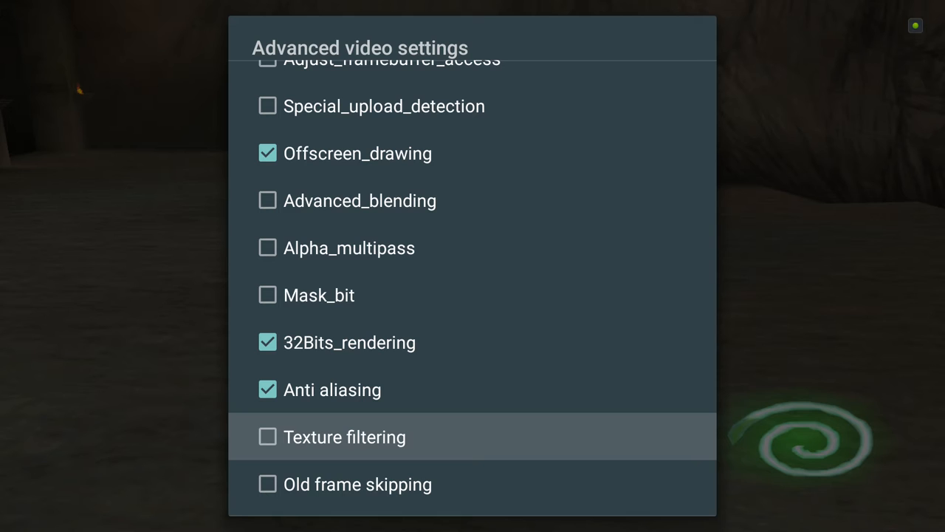
scroll("down", 3)
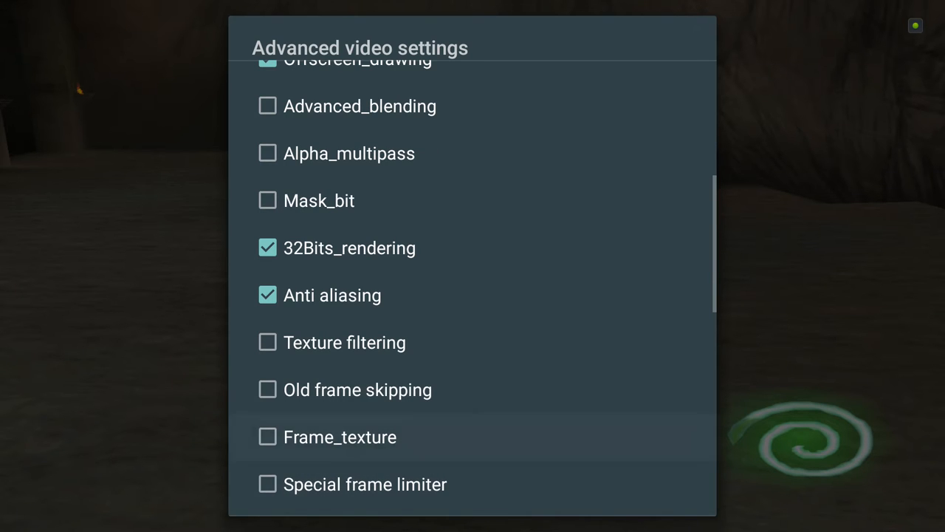
scroll("down", 3)
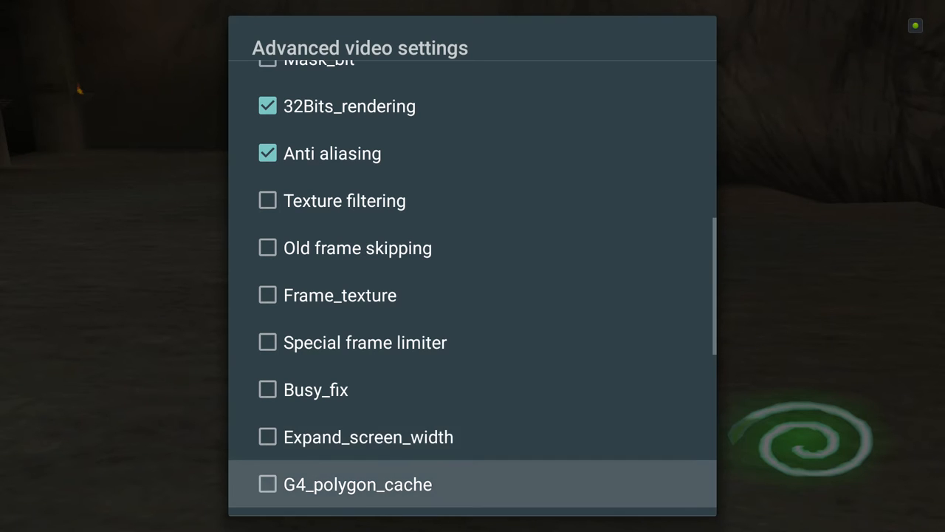
scroll("down", 3)
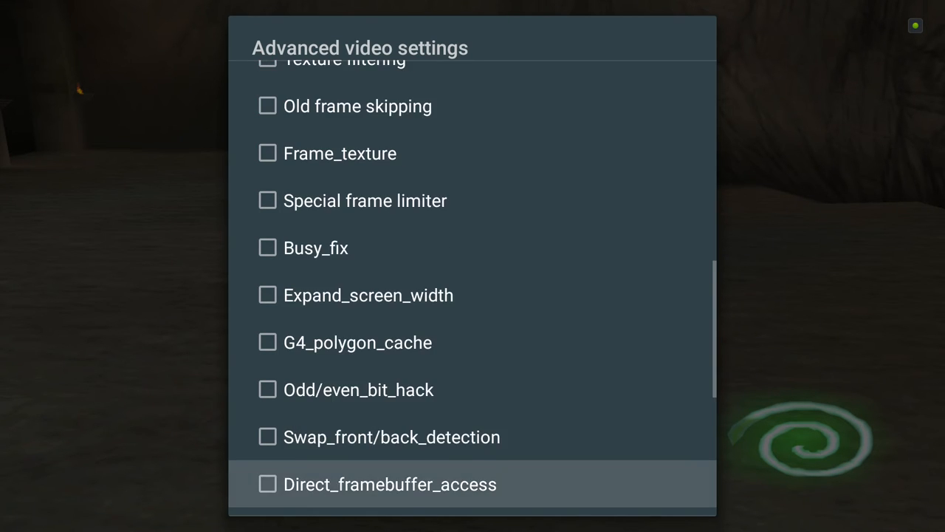
scroll("down", 3)
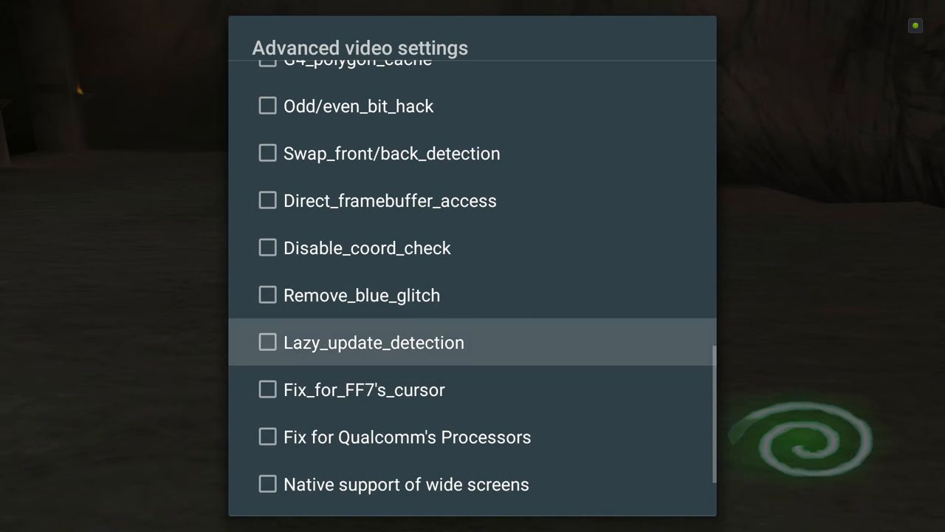
scroll("down", 3)
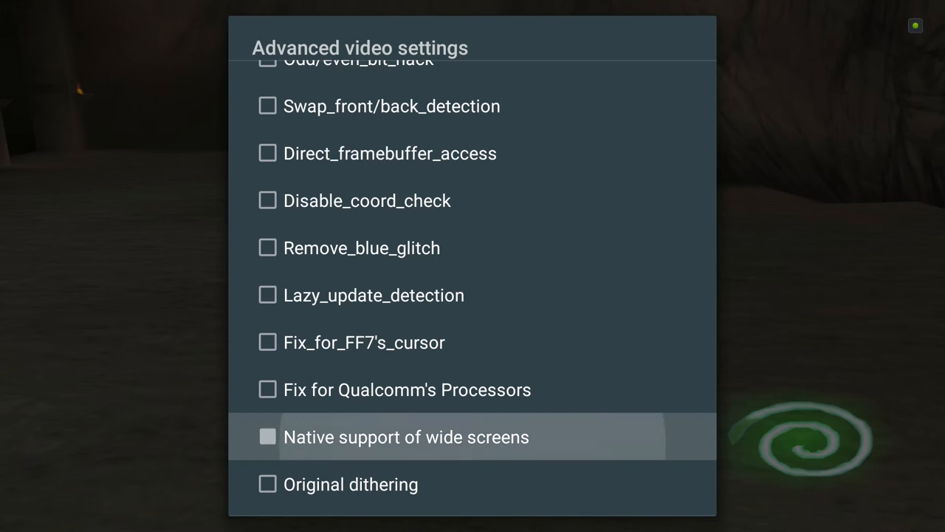
Step: Tick Native support of wide screens and Textures_high_quality in the video checklist
left_click(267, 436)
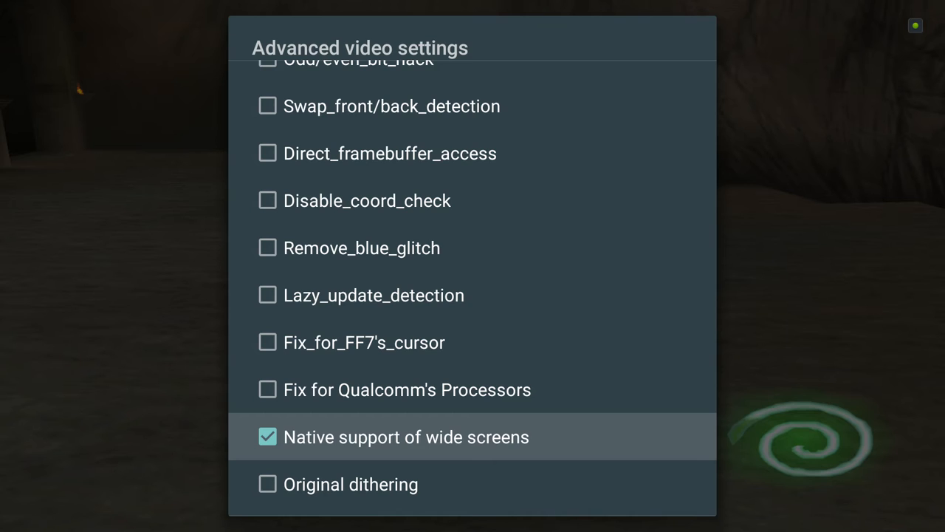
scroll("down", 3)
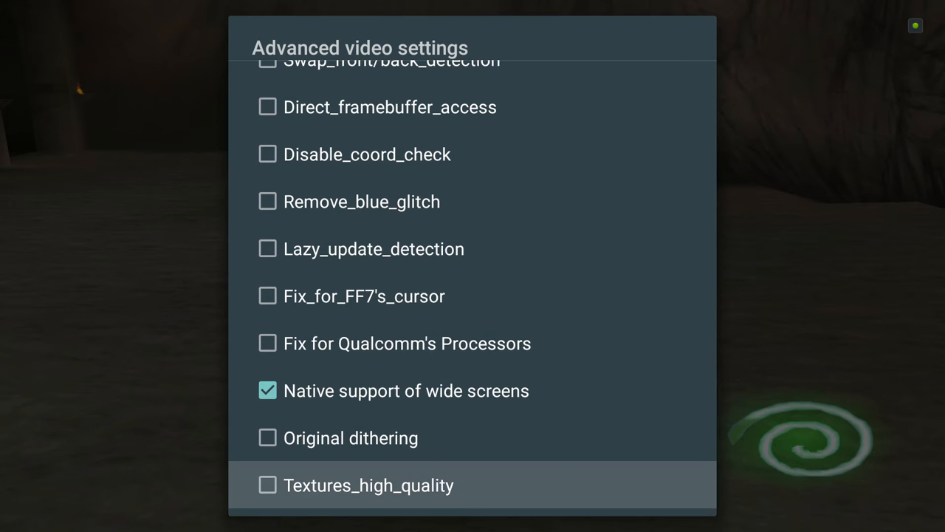
left_click(267, 485)
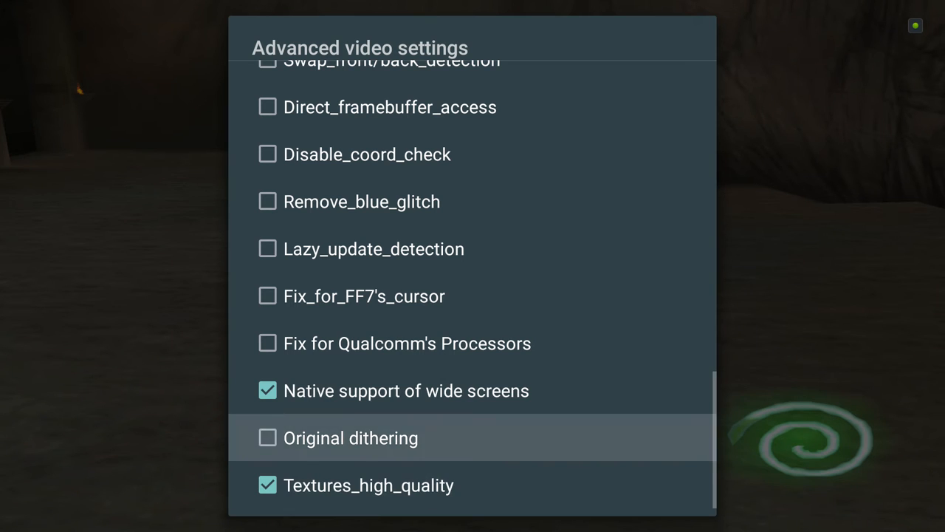
mouse_move(364, 295)
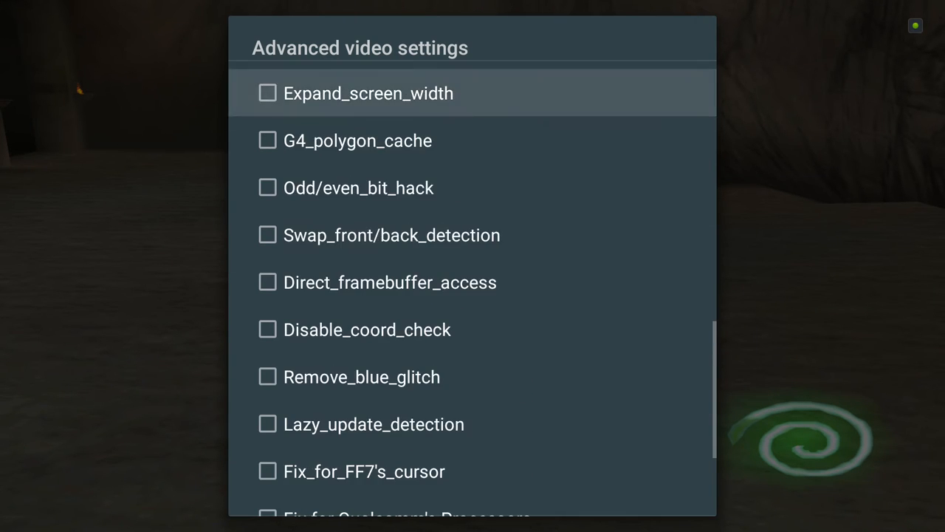
Step: Scroll up and down through the advanced video checklist before returning to the menu
scroll("up", 3)
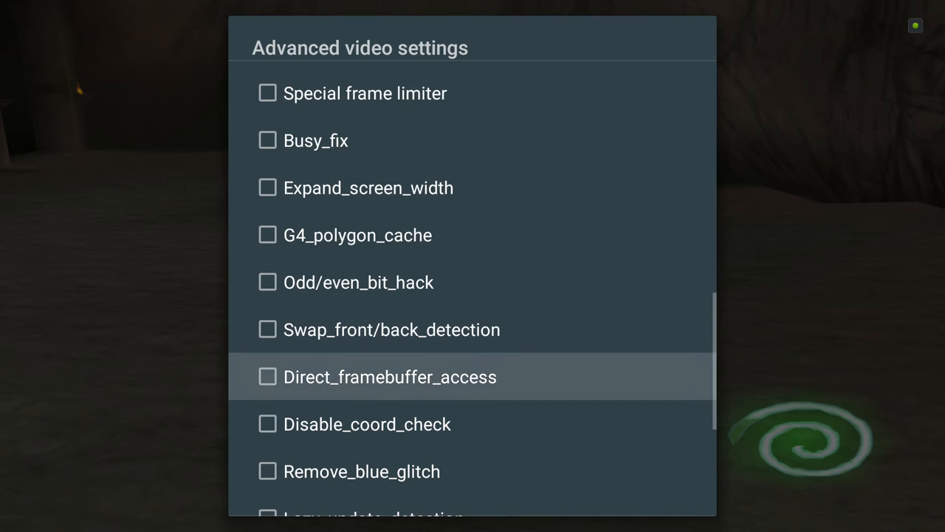
scroll("down", 3)
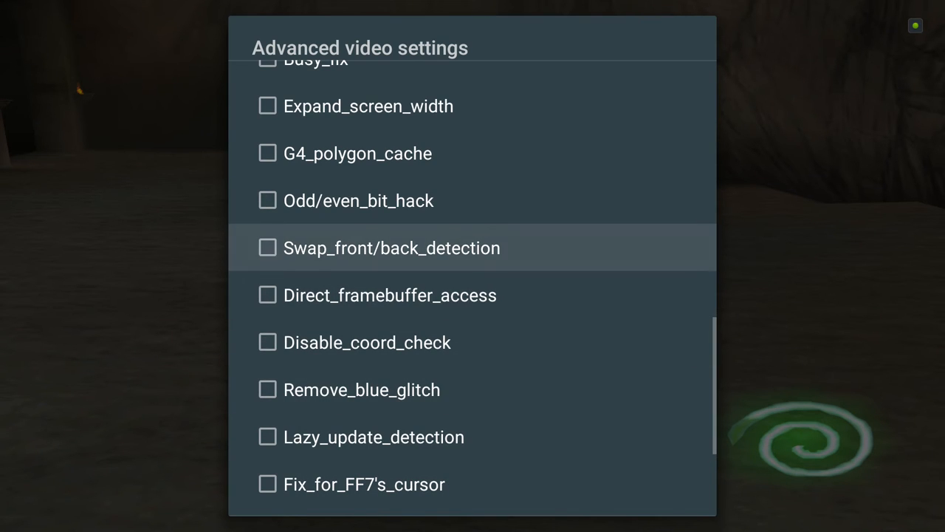
scroll("up", 3)
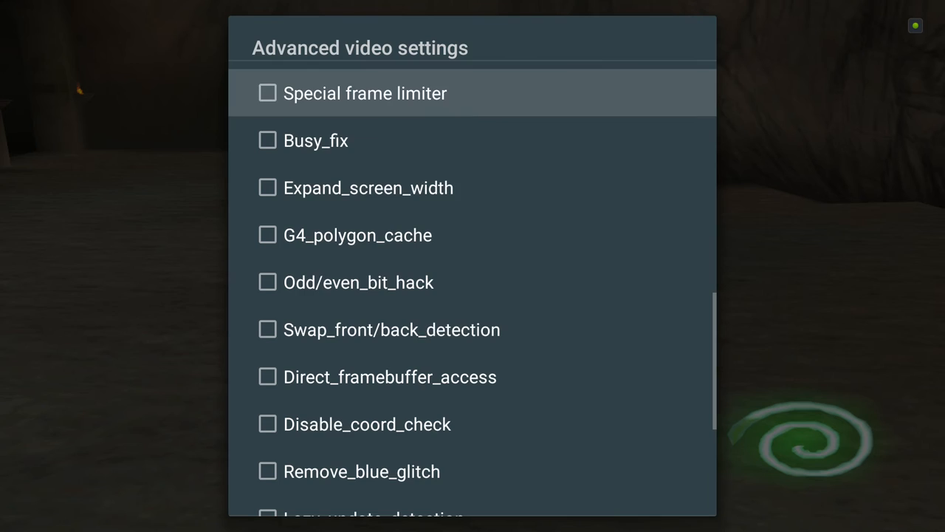
scroll("up", 3)
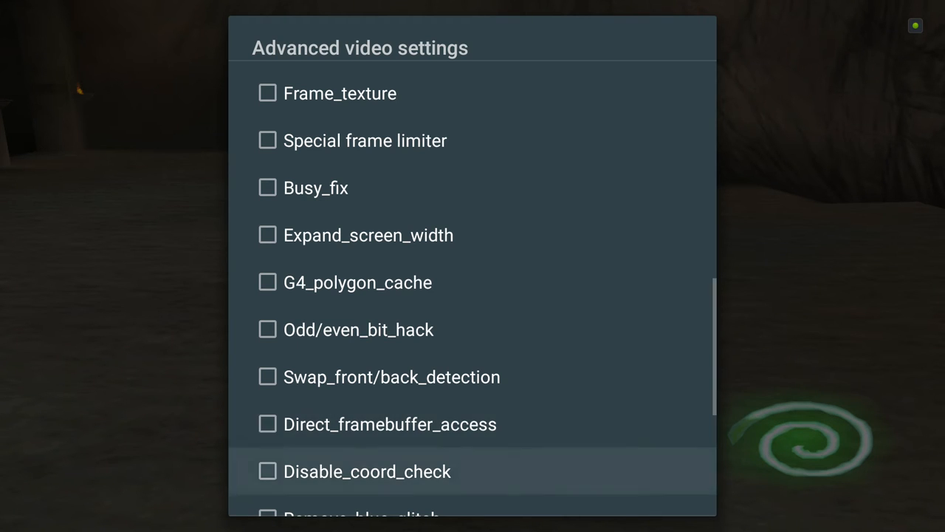
mouse_move(390, 424)
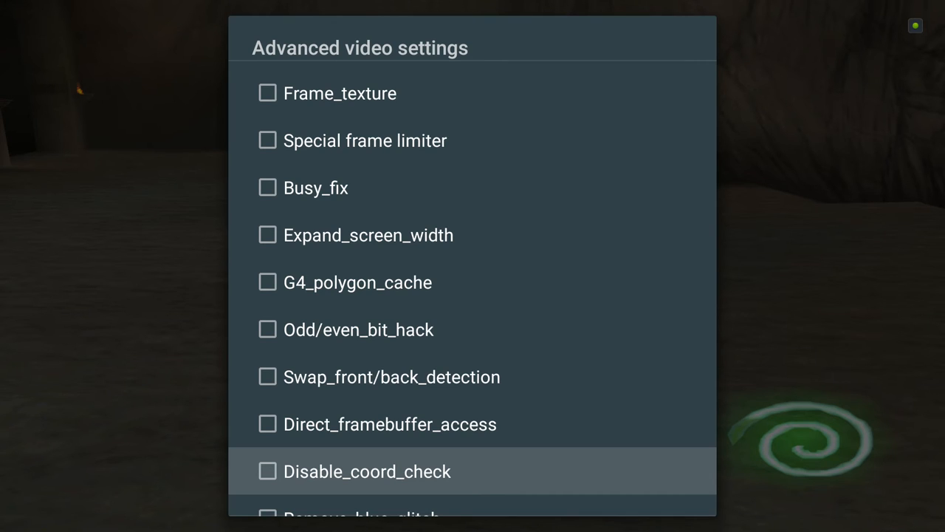
scroll("down", 3)
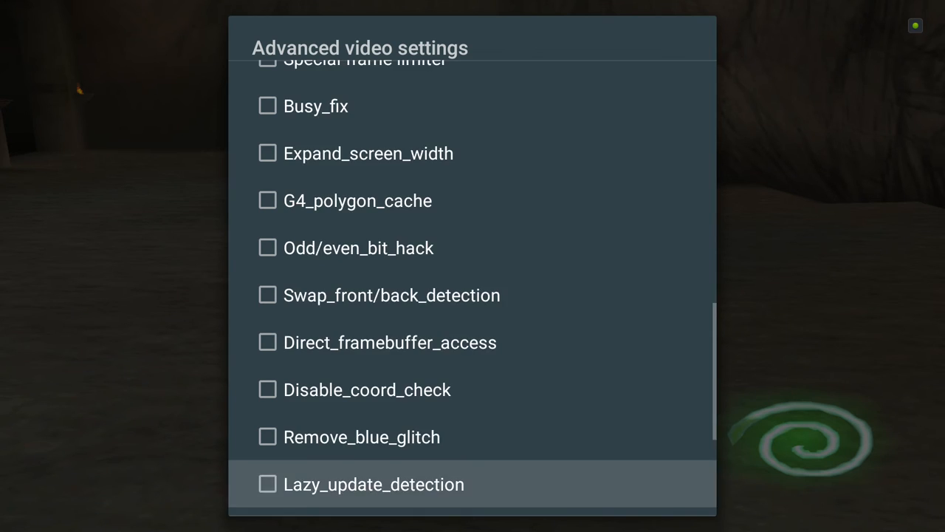
scroll("down", 3)
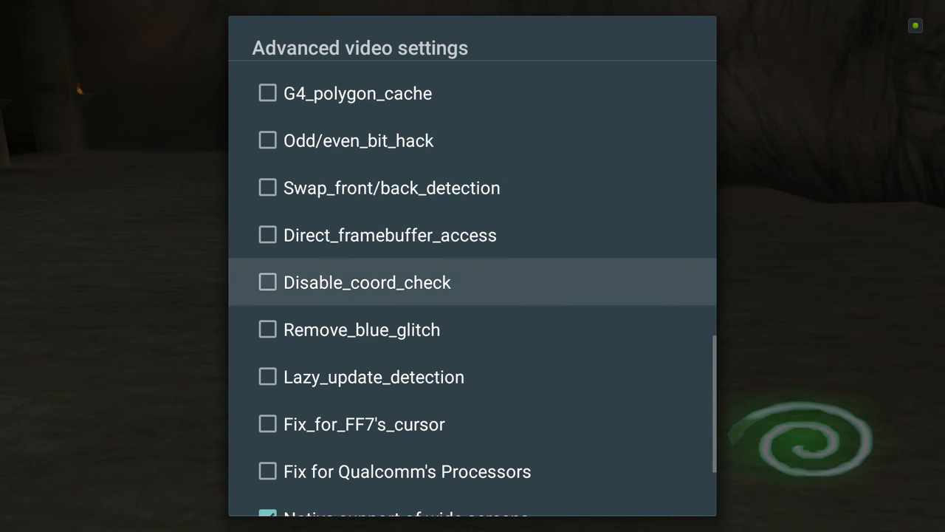
scroll("up", 3)
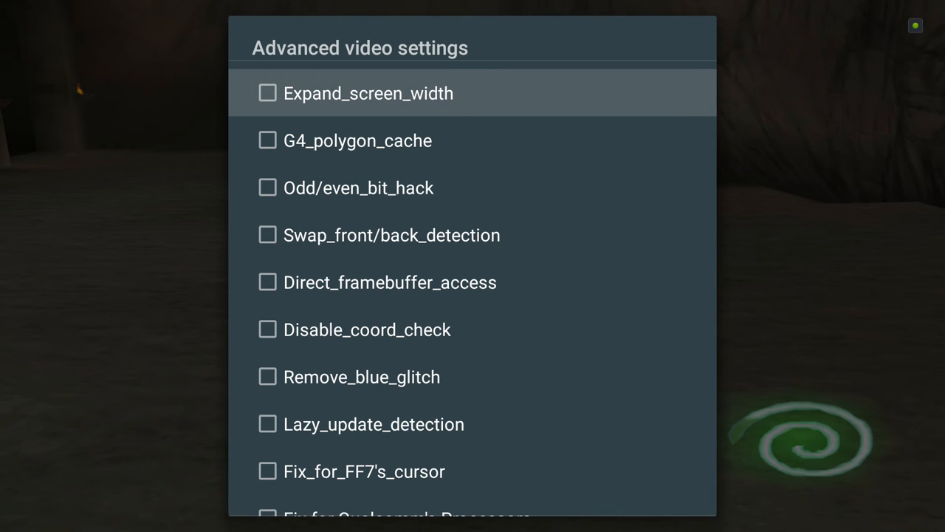
scroll("up", 3)
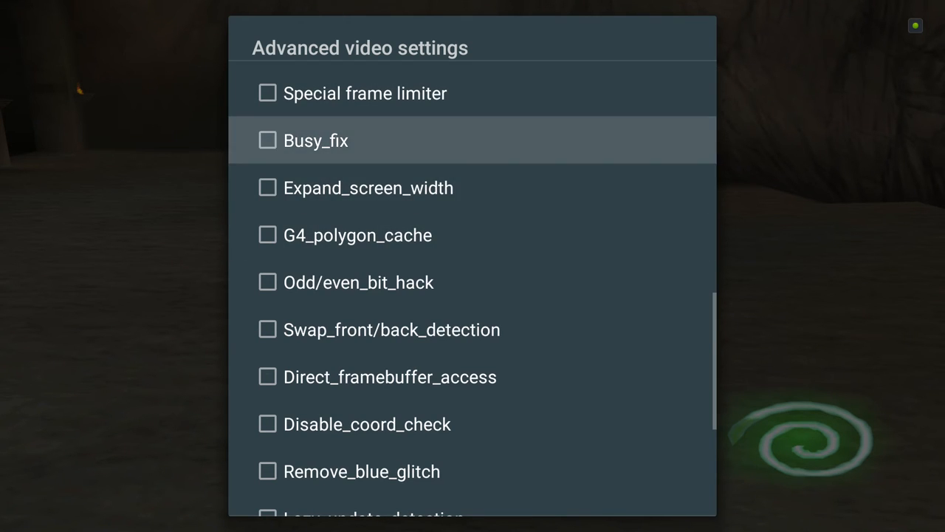
scroll("up", 3)
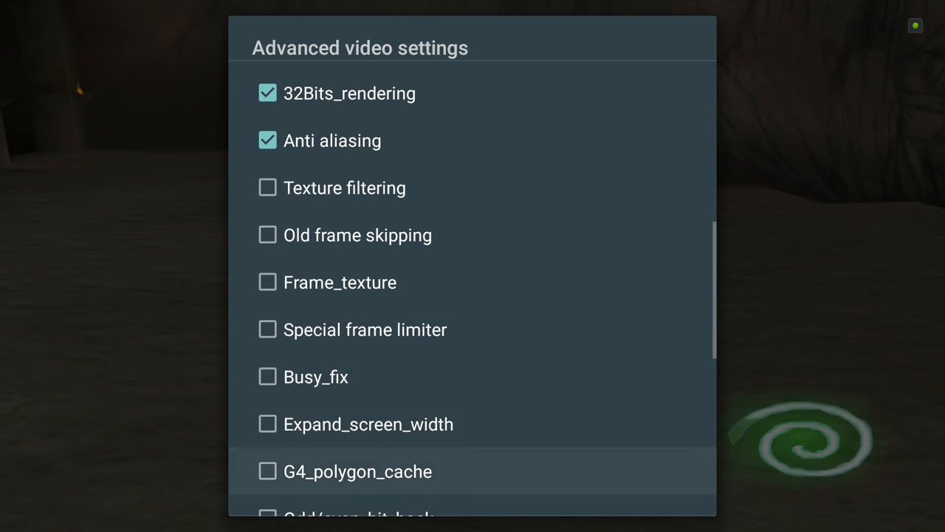
scroll("down", 3)
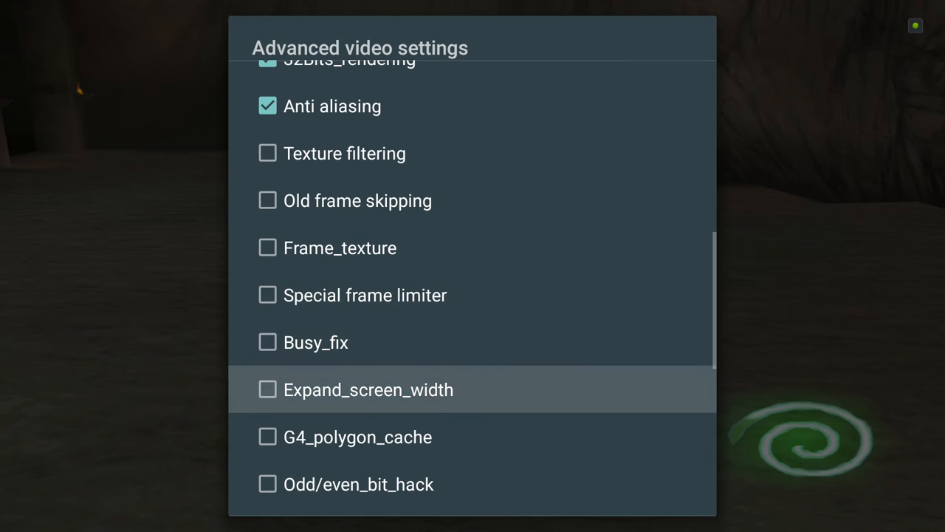
scroll("up", 3)
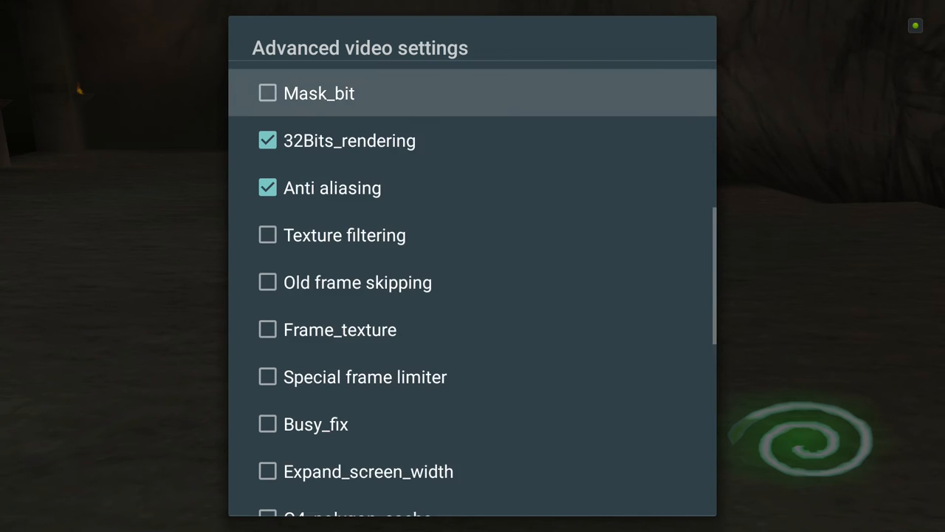
scroll("up", 3)
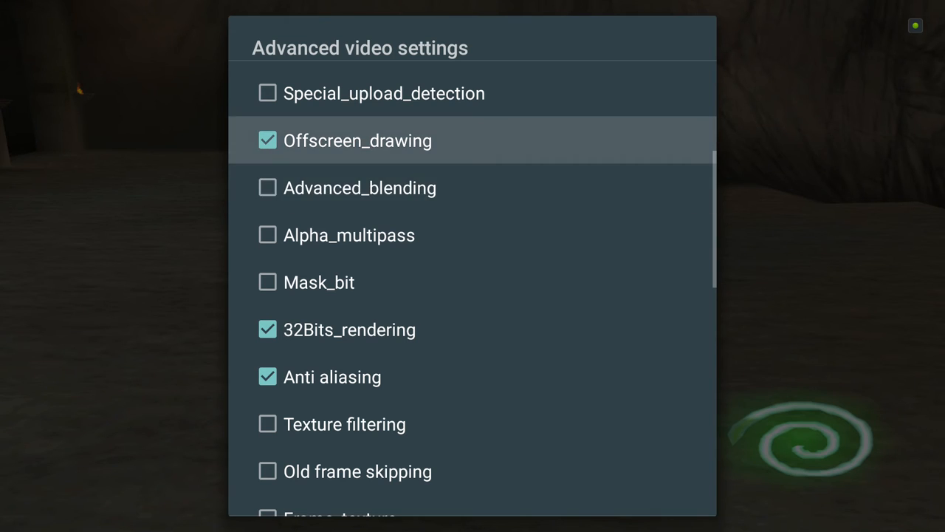
scroll("up", 3)
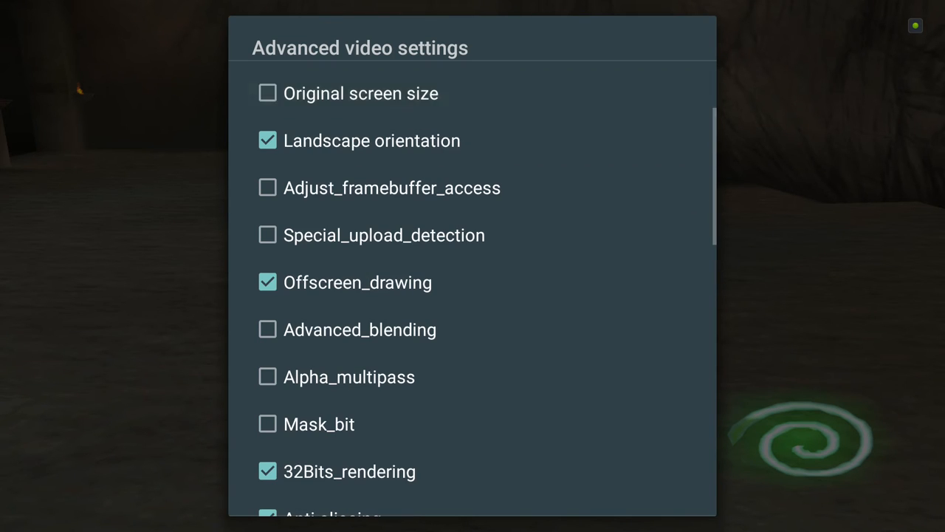
scroll("up", 3)
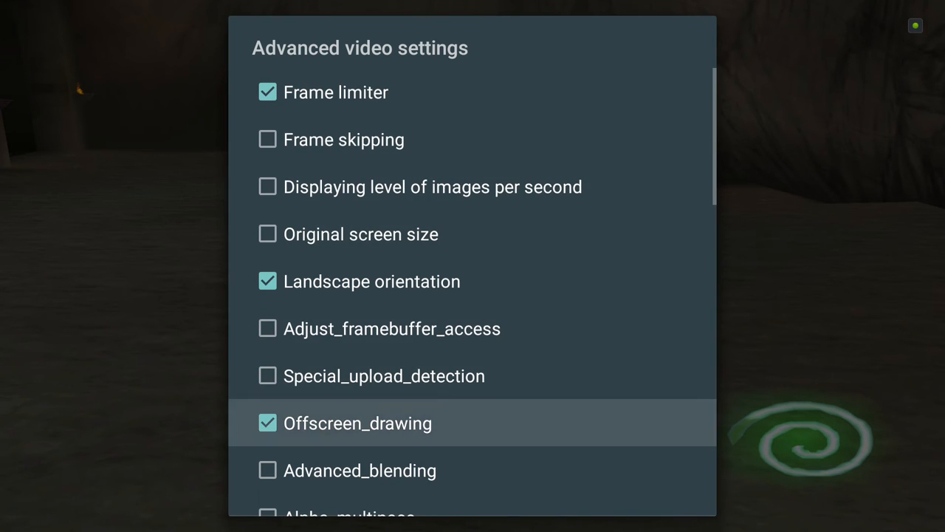
scroll("down", 3)
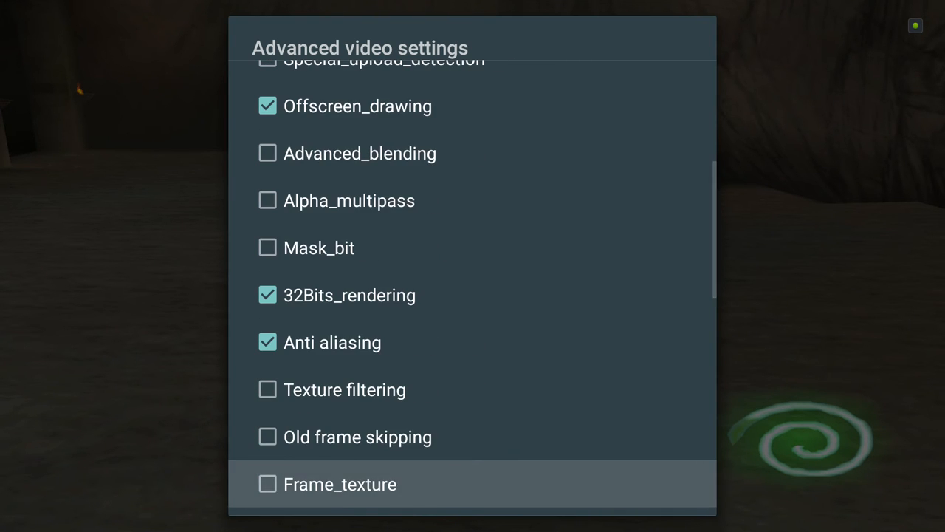
scroll("down", 3)
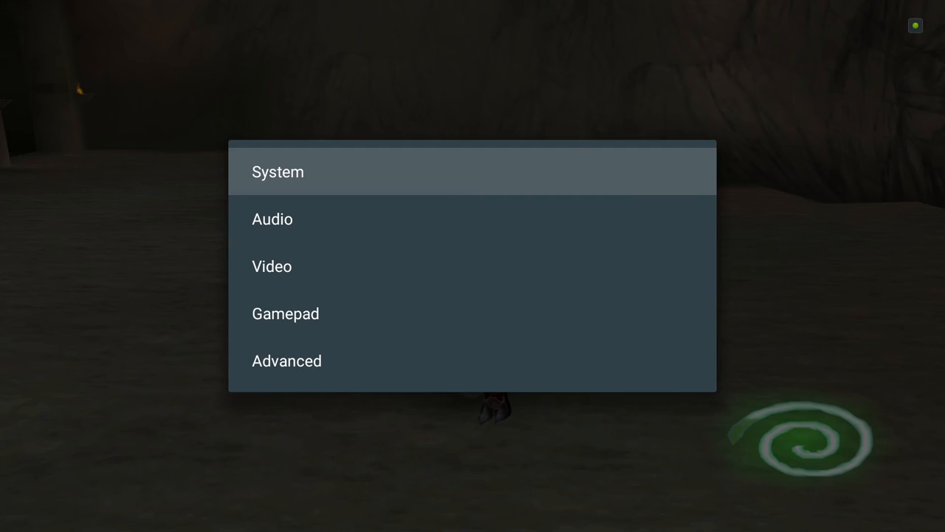
Step: Set Level of the frame limiter to Auto under Advanced > Video
left_click(286, 360)
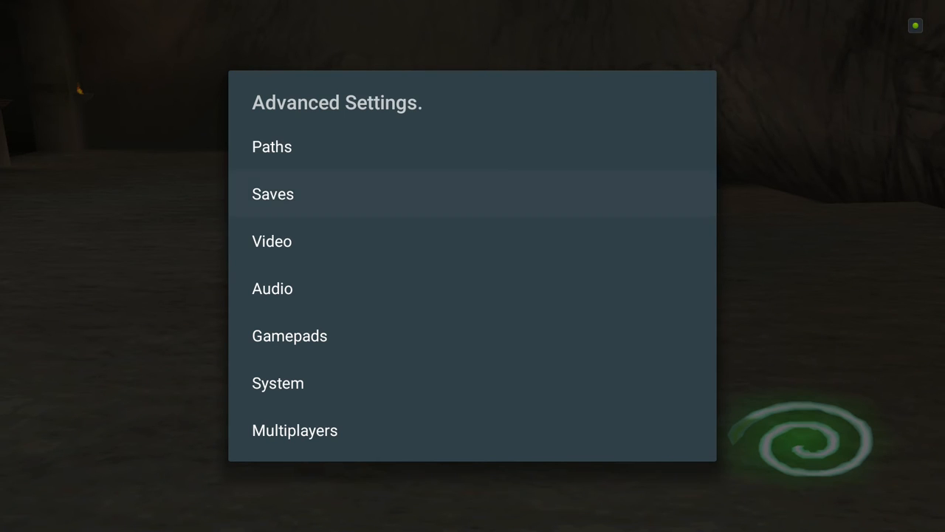
left_click(272, 241)
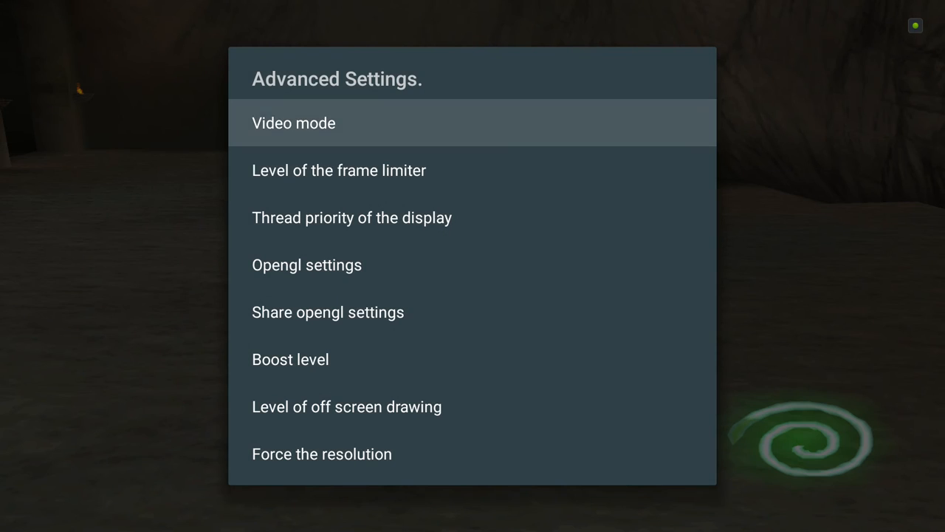
left_click(339, 169)
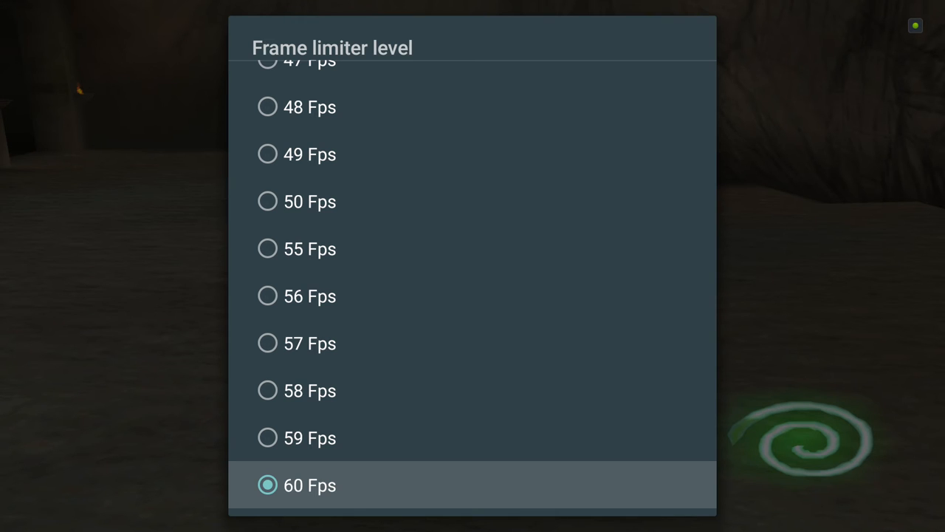
mouse_move(473, 108)
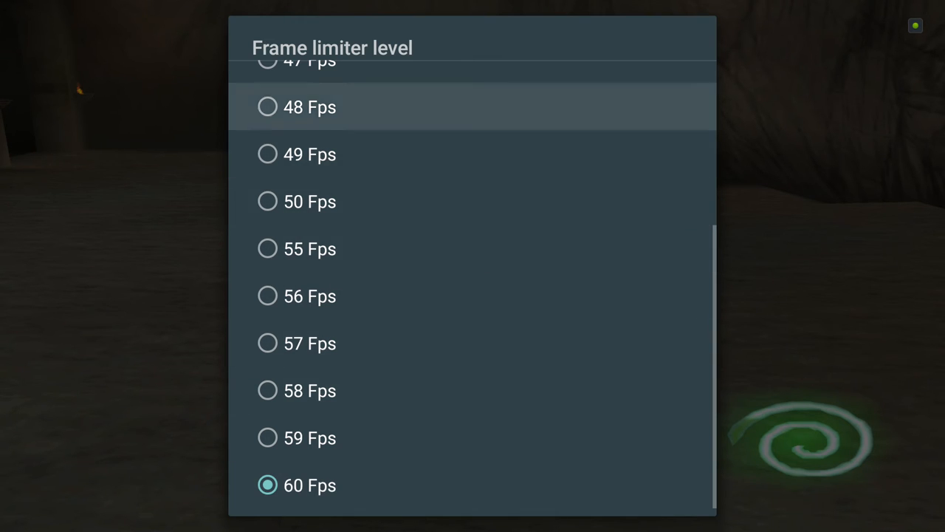
scroll("up", 3)
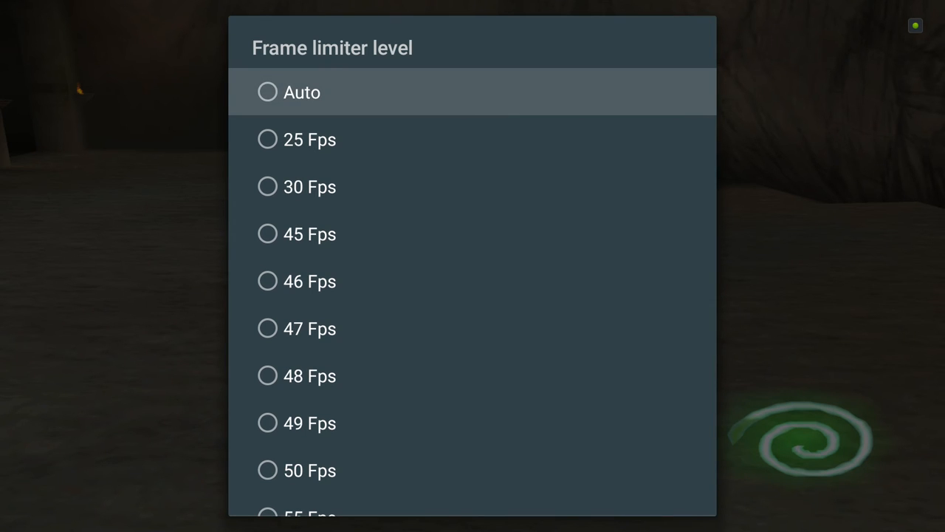
left_click(268, 92)
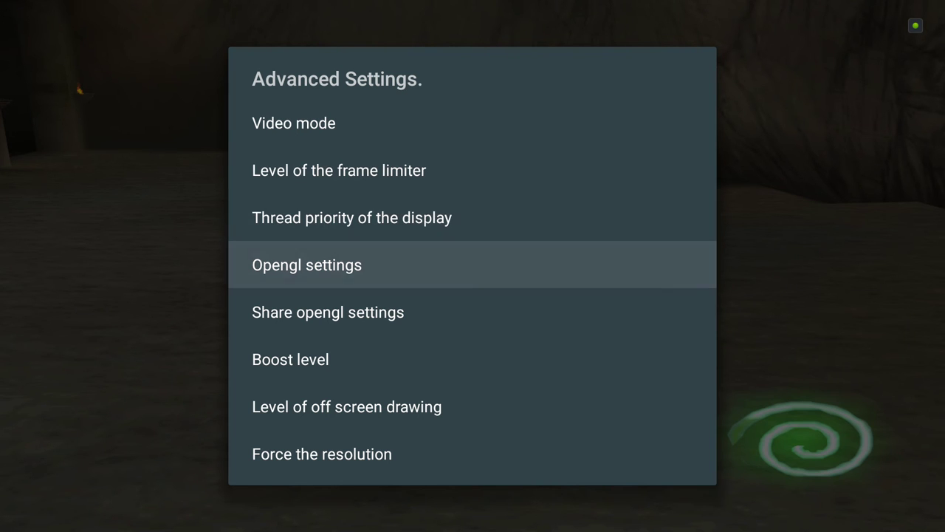
Step: Open the Level of off screen drawing choices in the video options
left_click(352, 217)
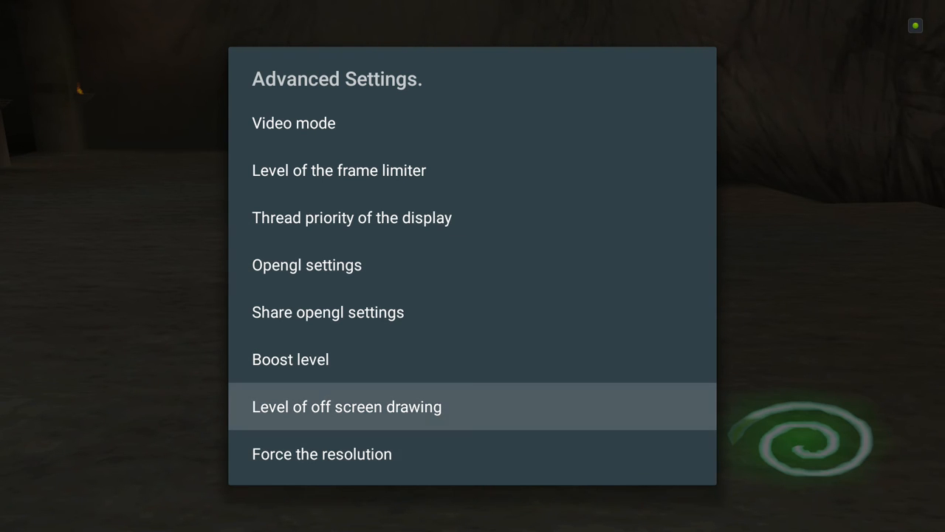
left_click(346, 407)
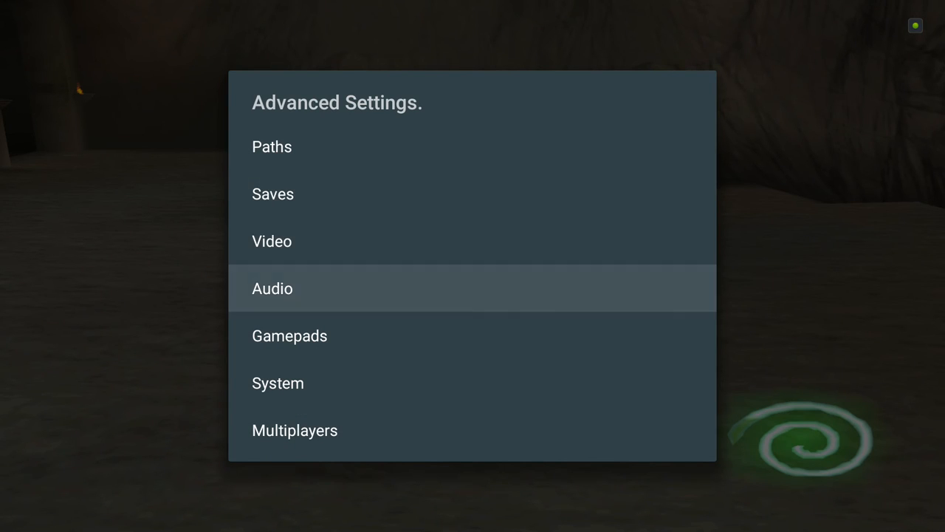
Step: View the Audio options, then open the Paths category
left_click(271, 288)
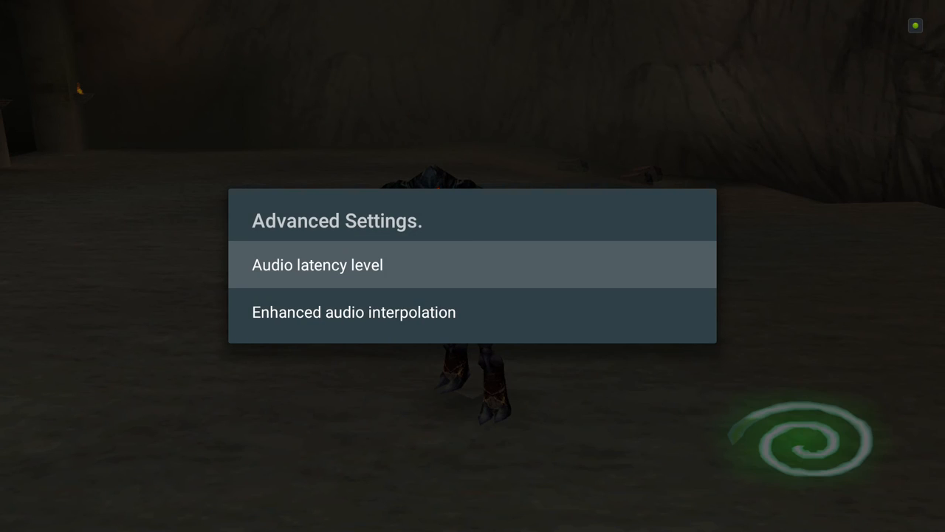
left_click(354, 312)
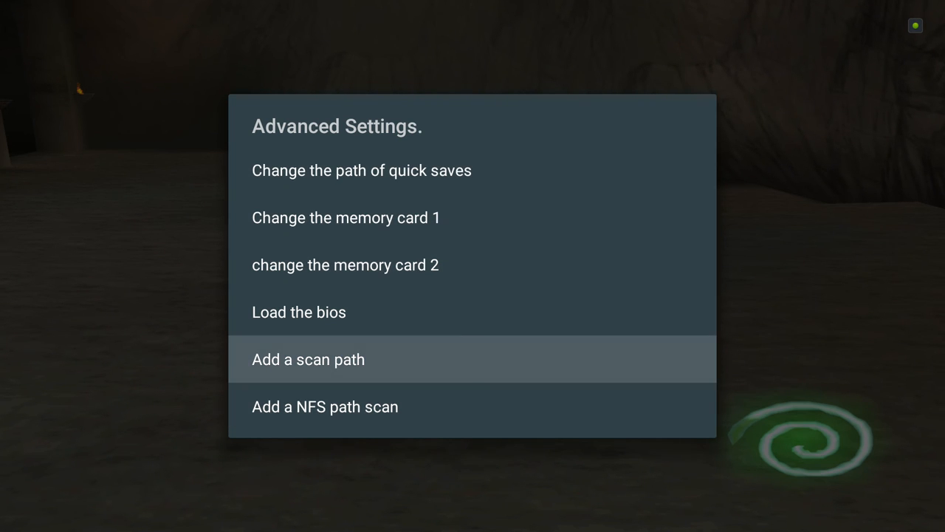
Step: Add /storage/usbdrive as a new scan path and save it
left_click(308, 359)
type("/storage/usbdrive")
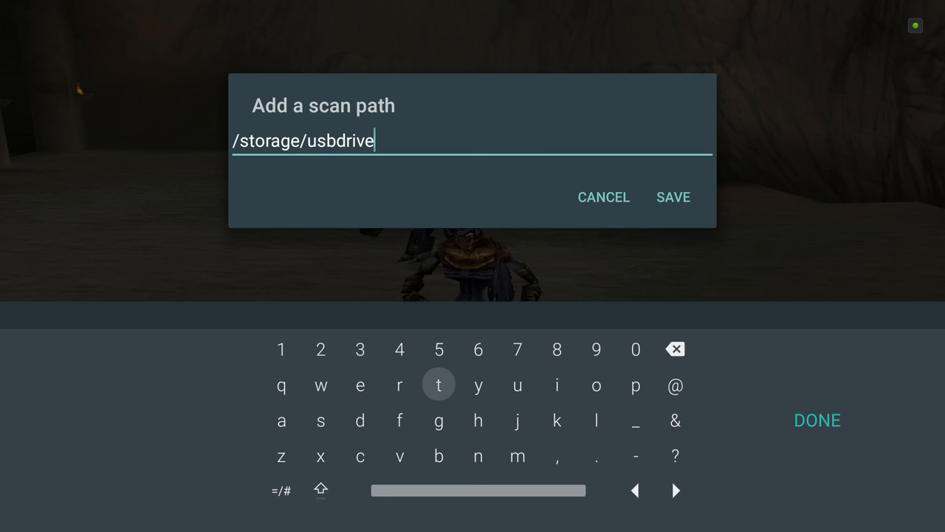
left_click(673, 197)
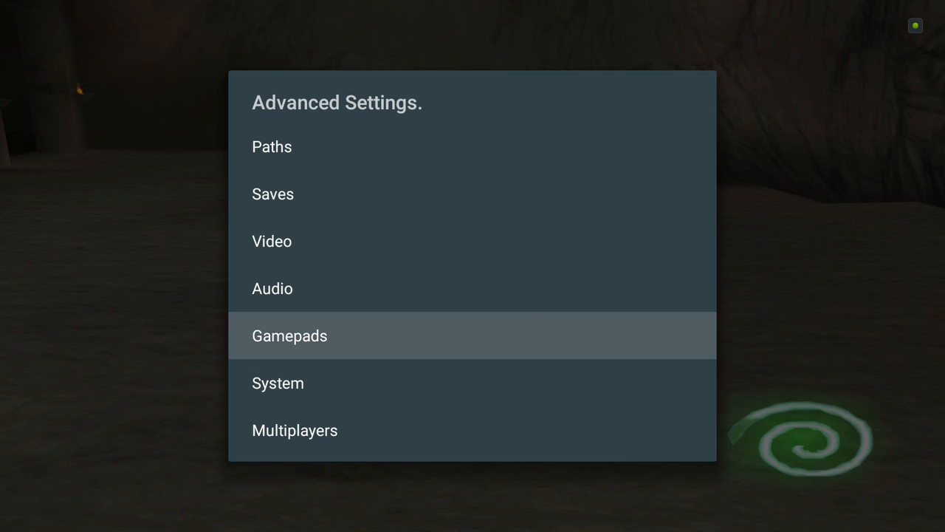
Step: Go through Gamepads, Advanced gamepad settings and Gamepad of the screen to Model of the screen's gamepad
left_click(289, 336)
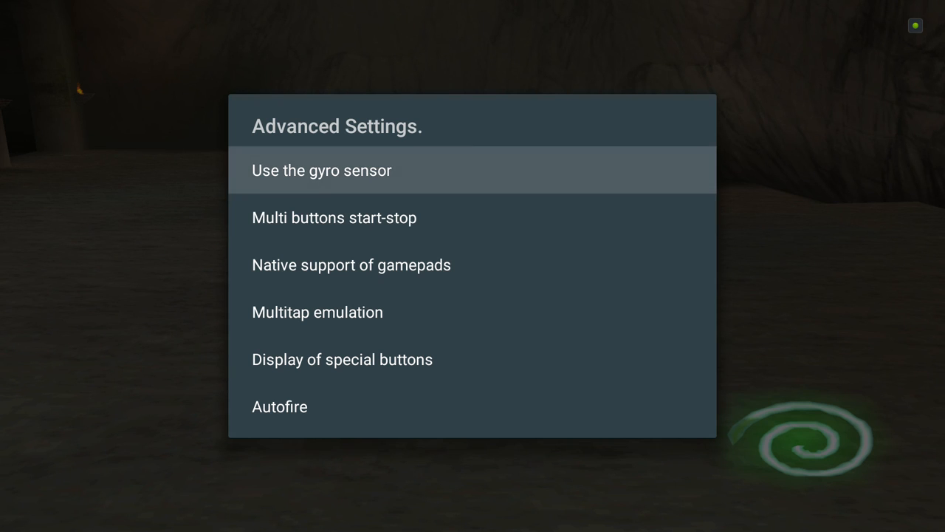
left_click(334, 217)
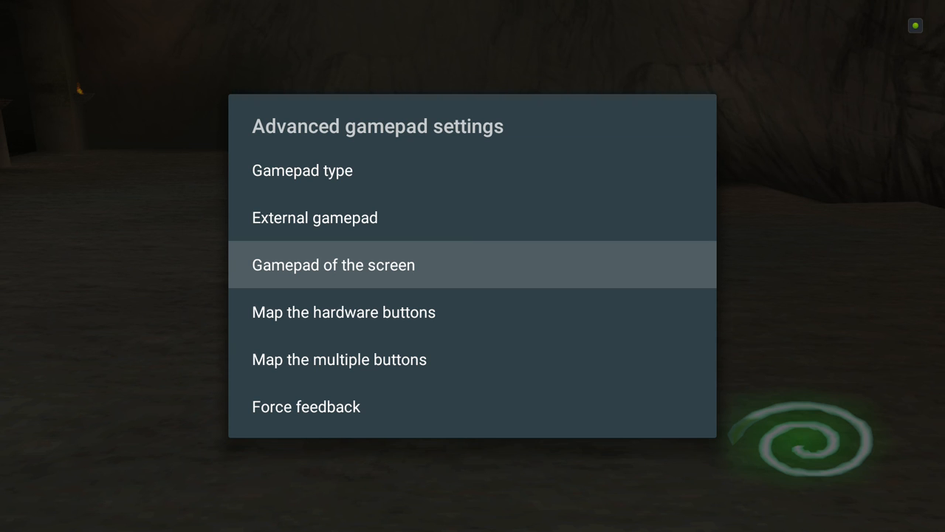
left_click(333, 264)
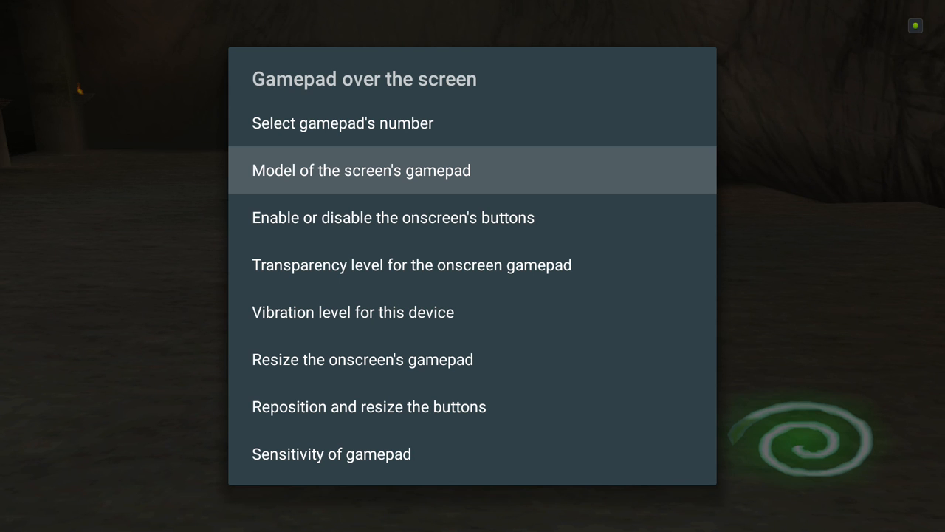
left_click(362, 170)
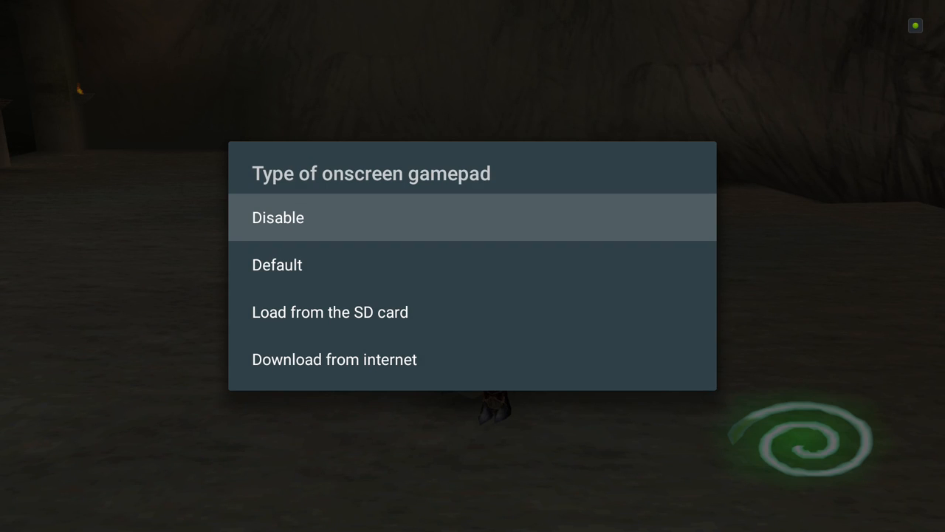